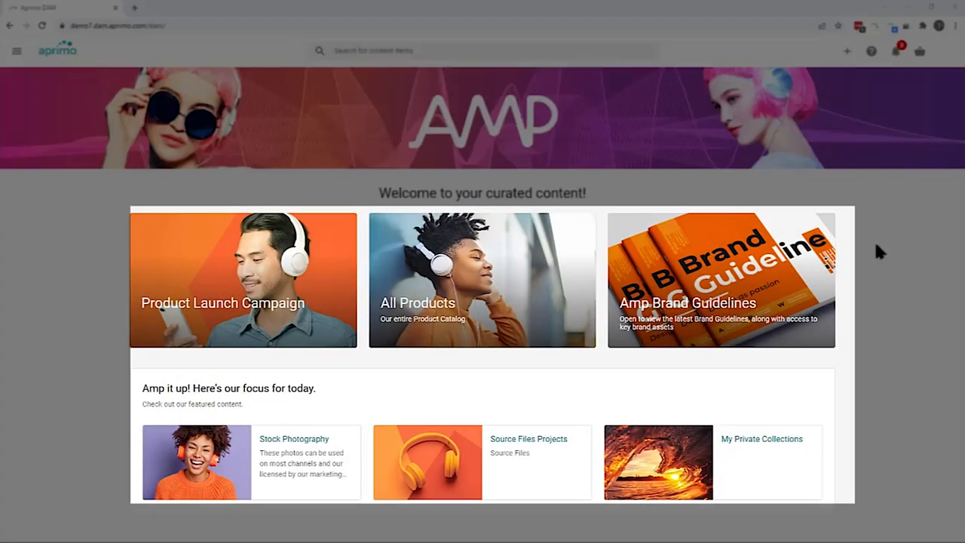
mouse_move(138, 236)
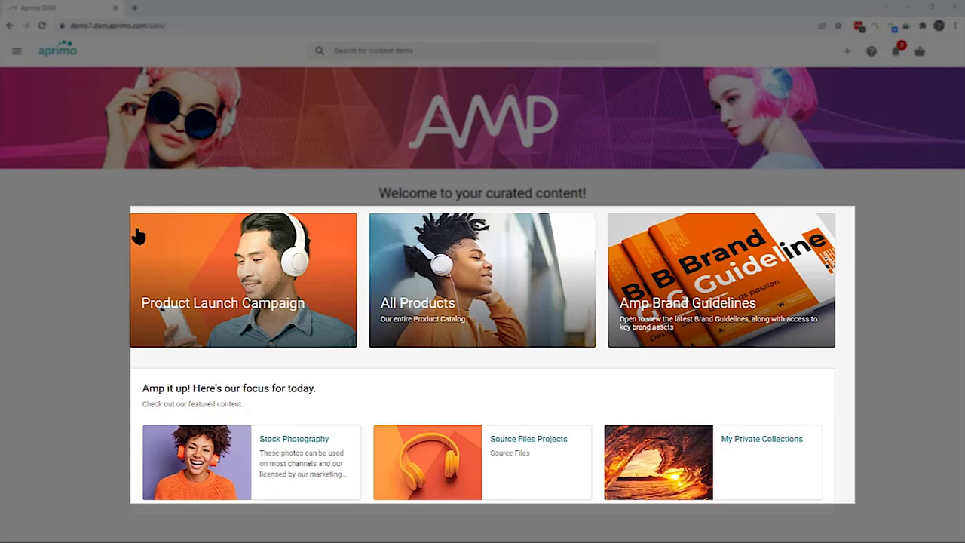
mouse_move(519, 362)
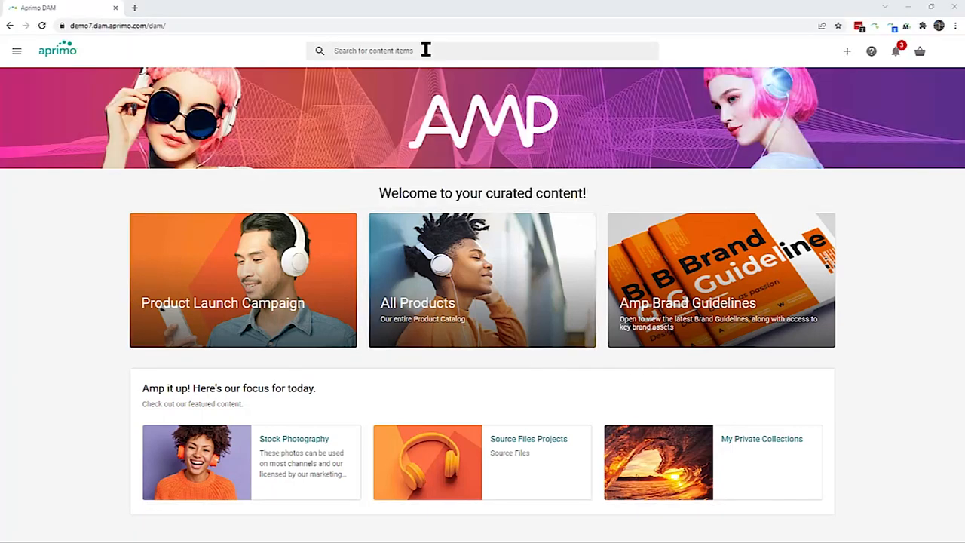
Step: Search 'u500 mp4' and open the Introducing U500 AMP Experience Headphones.mp4 asset for editing
click(483, 51)
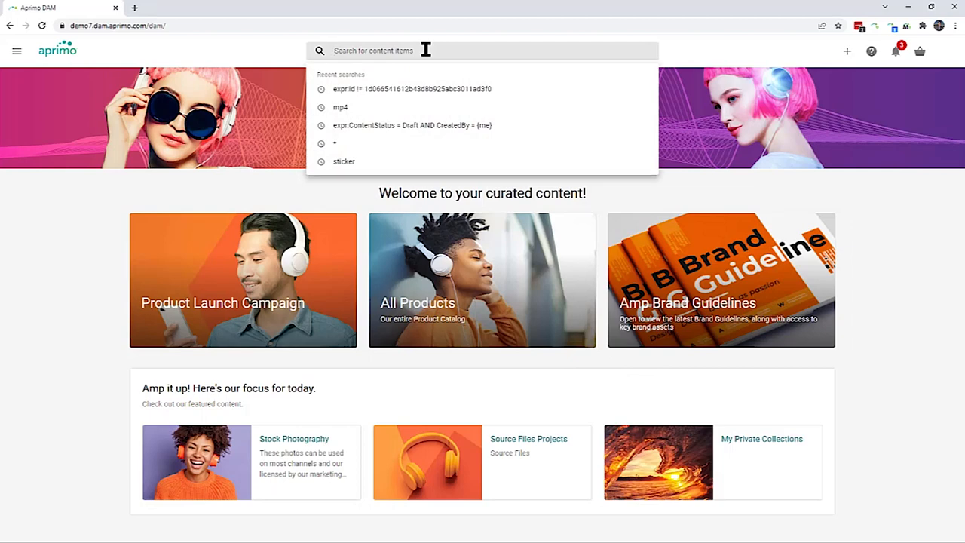
text(u500 mp4)
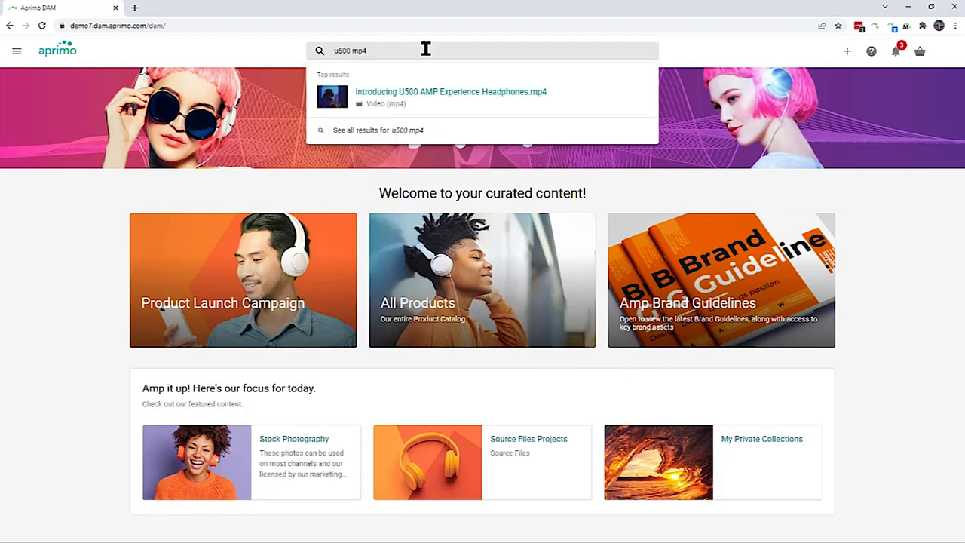
mouse_move(427, 96)
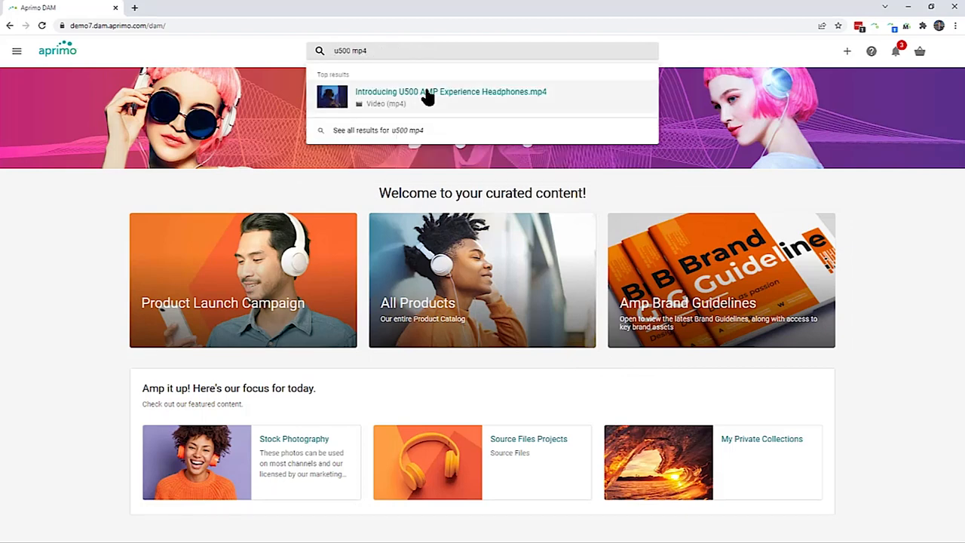
click(450, 91)
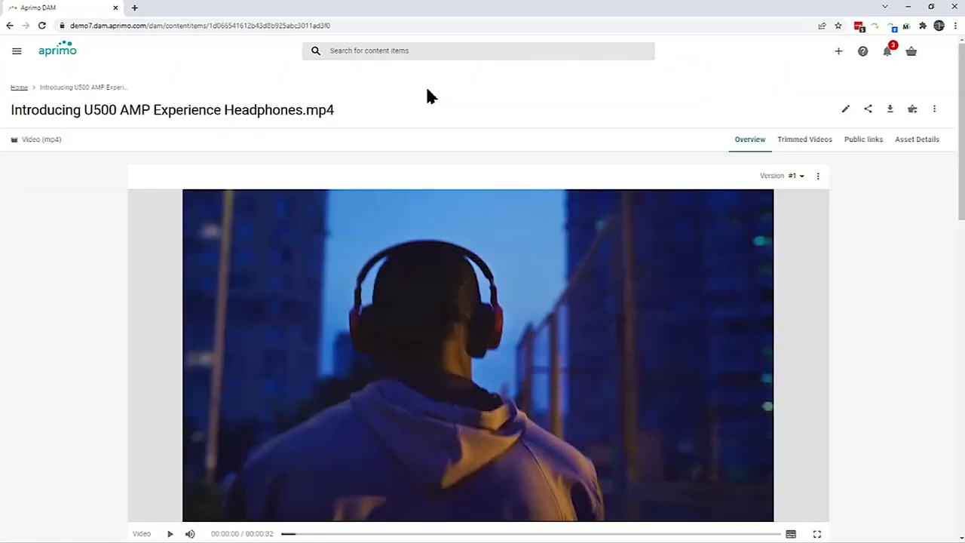
mouse_move(519, 130)
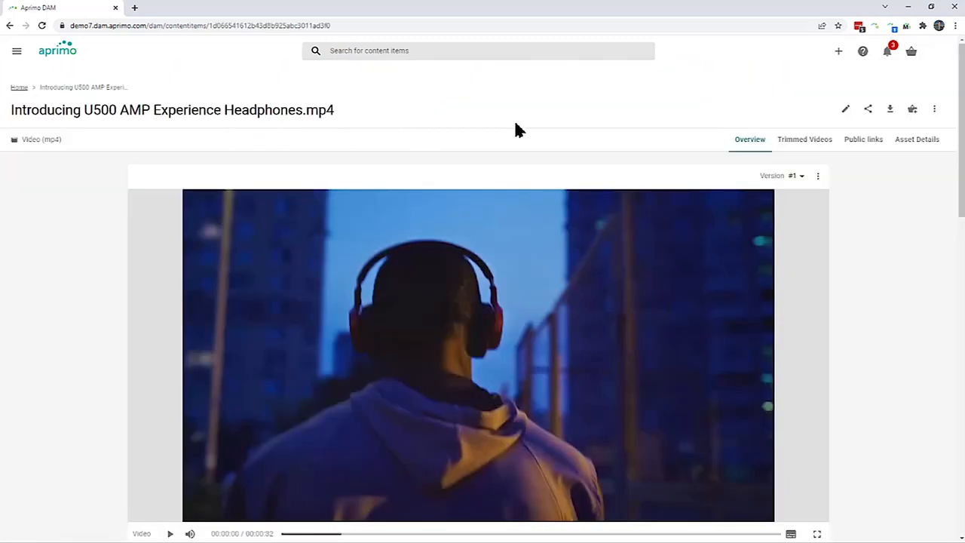
click(845, 109)
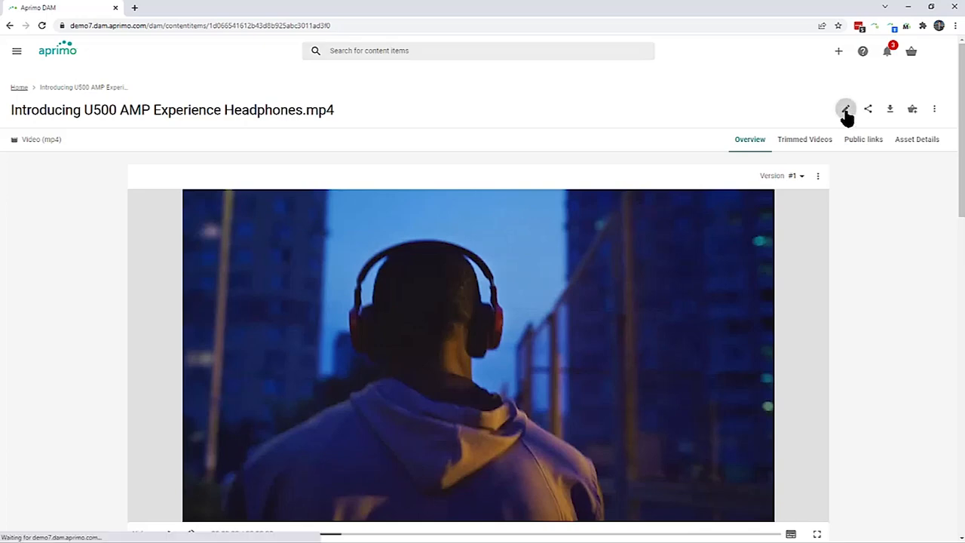
Step: Set Distribute To Type to Marketing Execution and Distribute To Application to Brightcove, then save changes
click(845, 109)
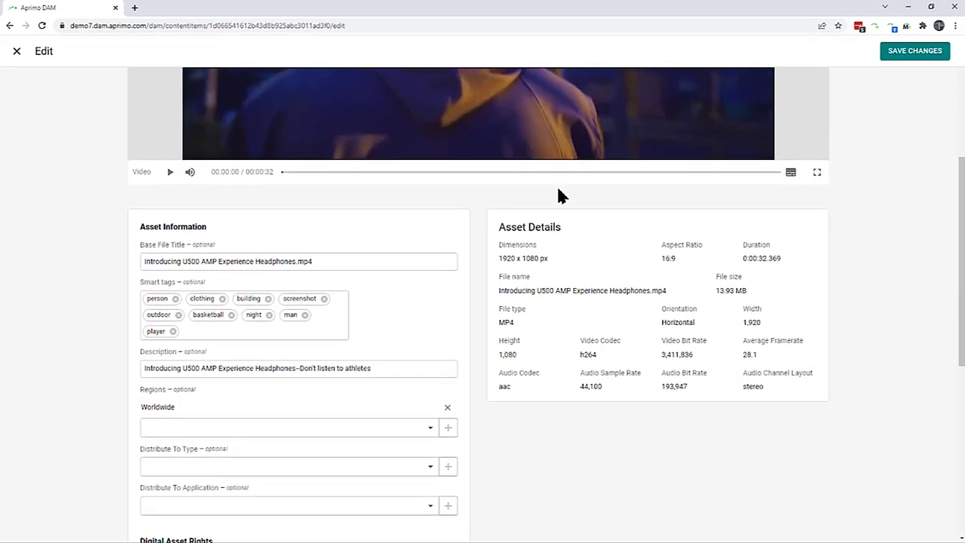
scroll(down, 3)
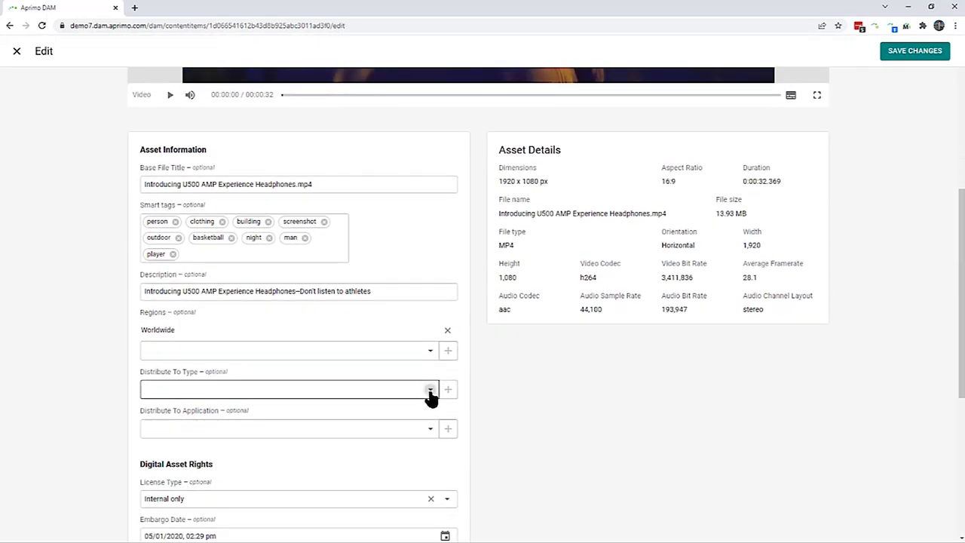
click(430, 389)
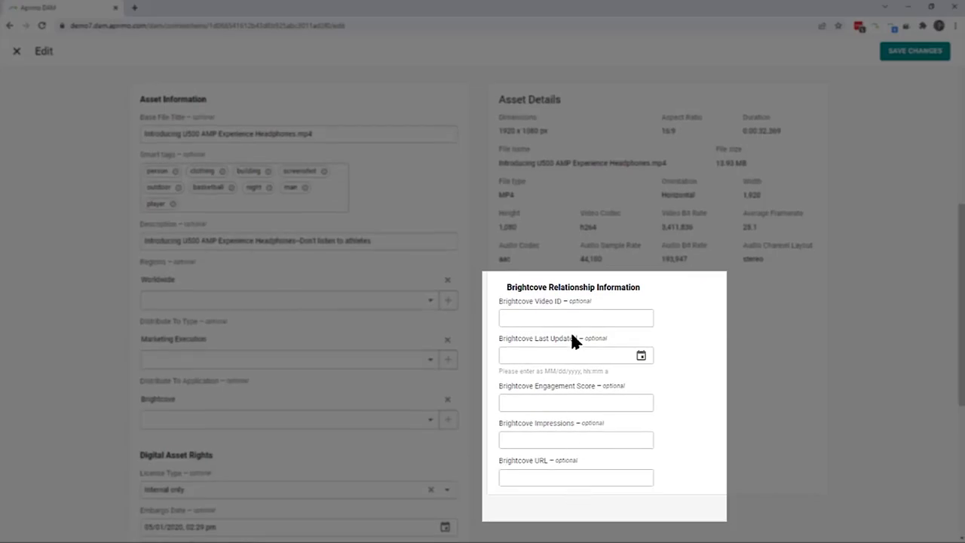
click(575, 318)
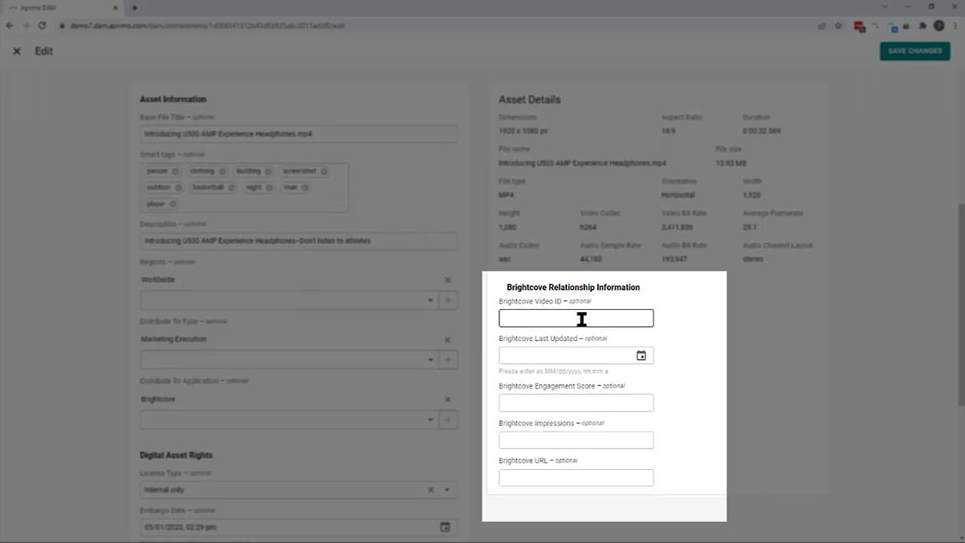
mouse_move(914, 51)
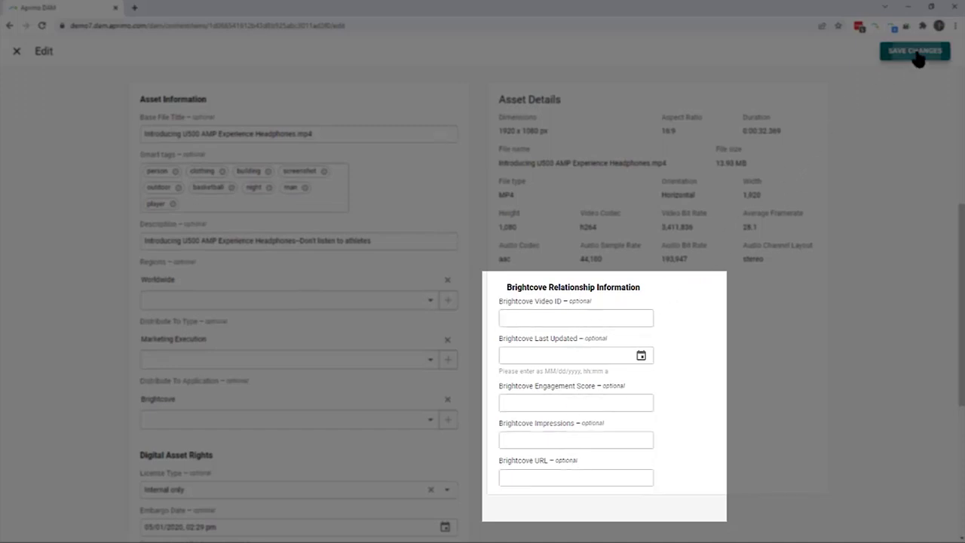
click(915, 51)
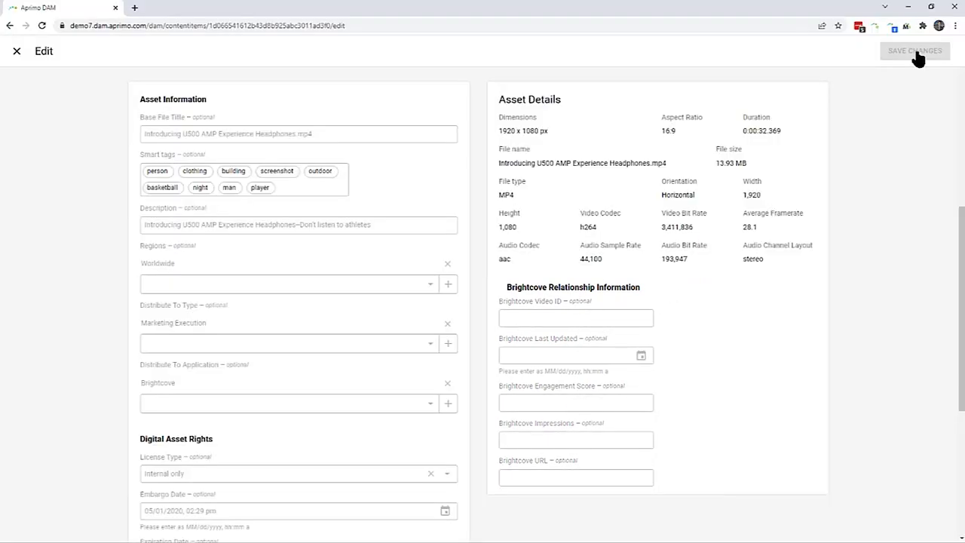
click(914, 50)
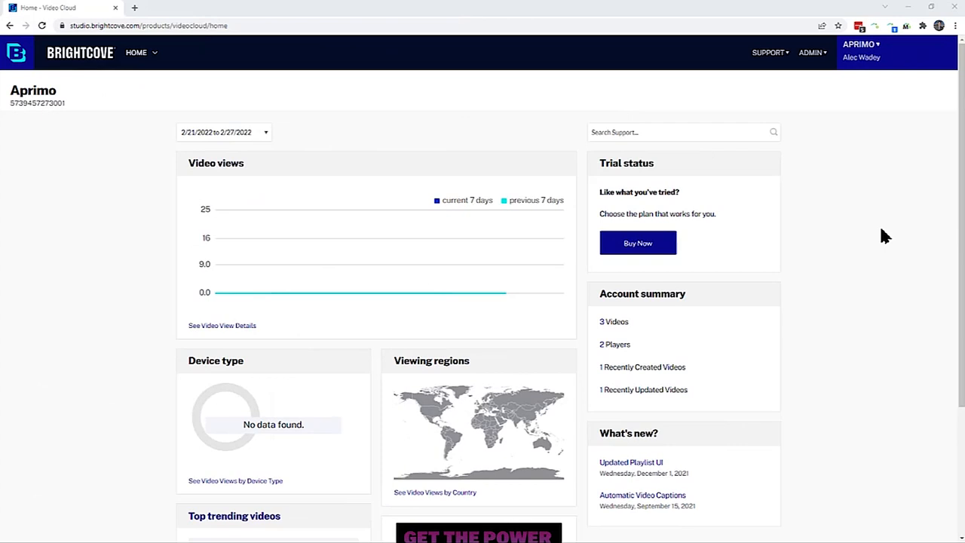
mouse_move(80, 136)
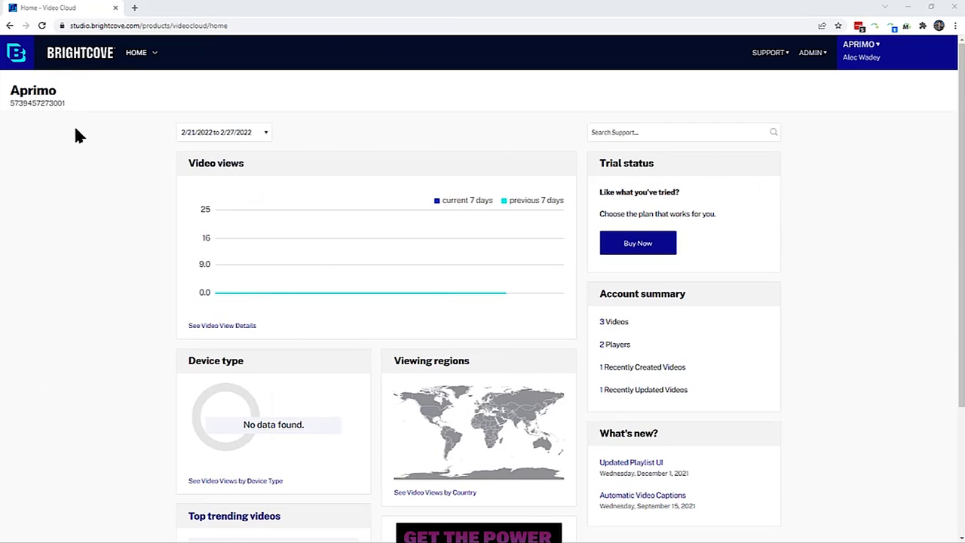
mouse_move(551, 308)
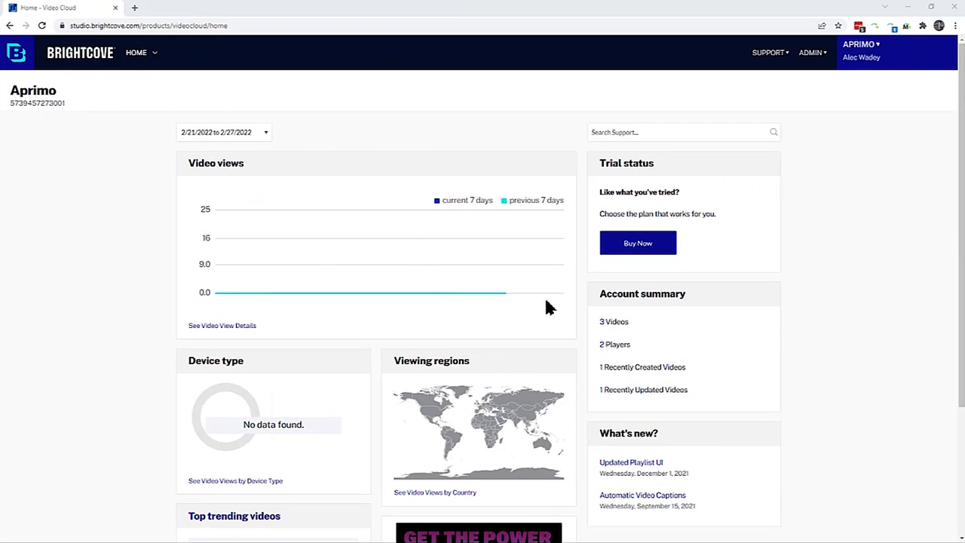
mouse_move(603, 328)
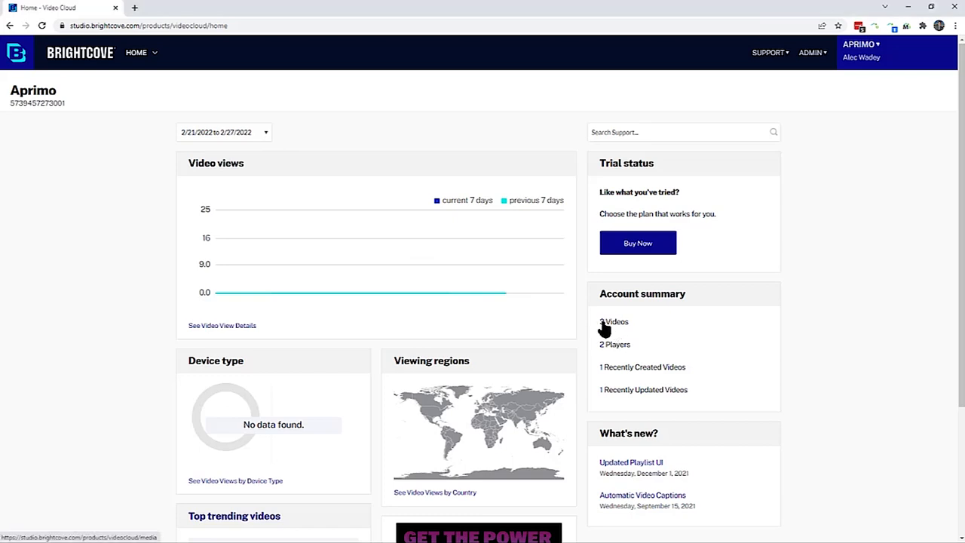
Step: Open Media > All videos in Brightcove Studio
click(612, 321)
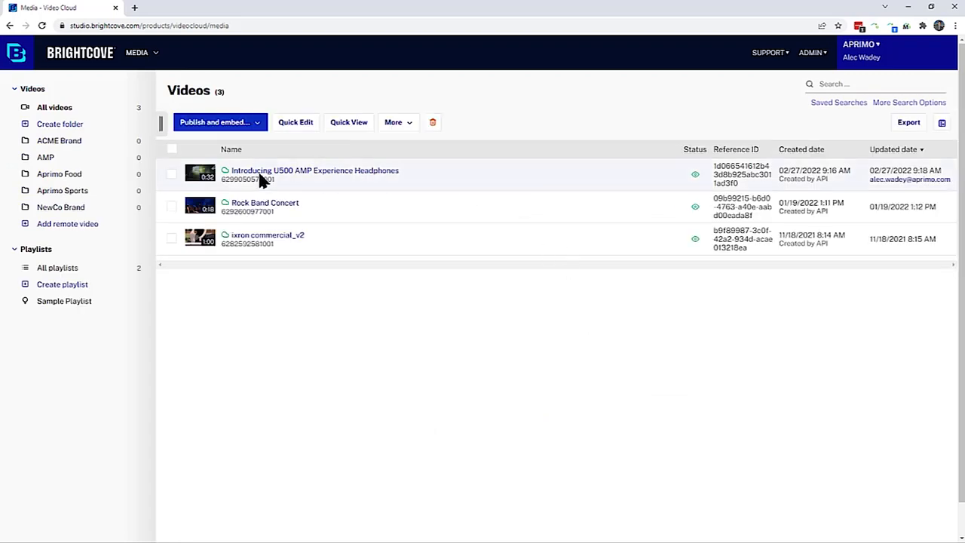
mouse_move(316, 180)
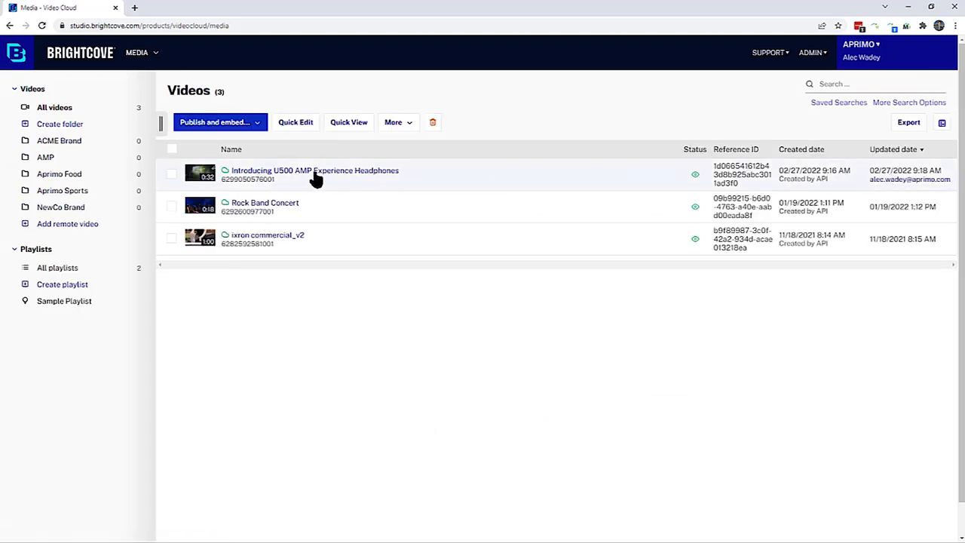
Step: Open the headphones video and review its Video Information and Custom fields
click(313, 171)
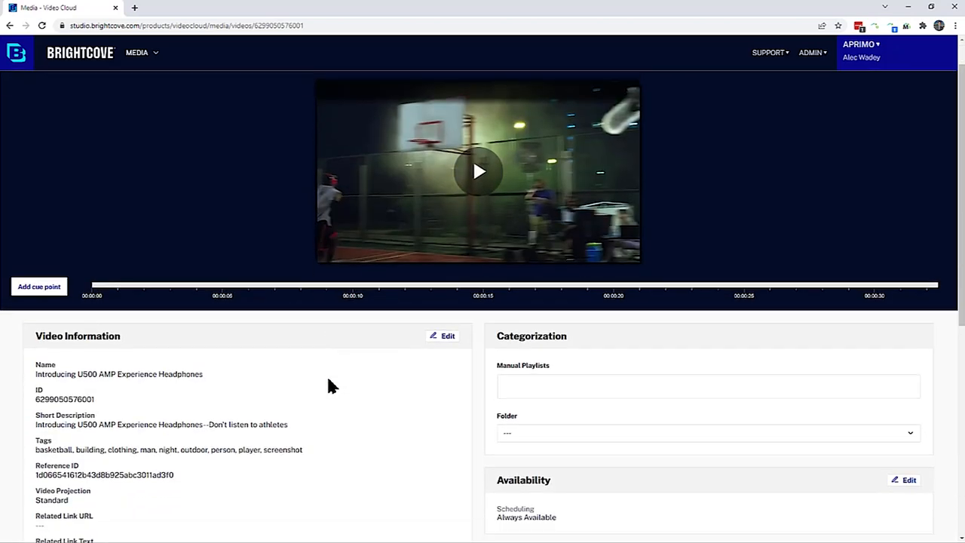
scroll(down, 3)
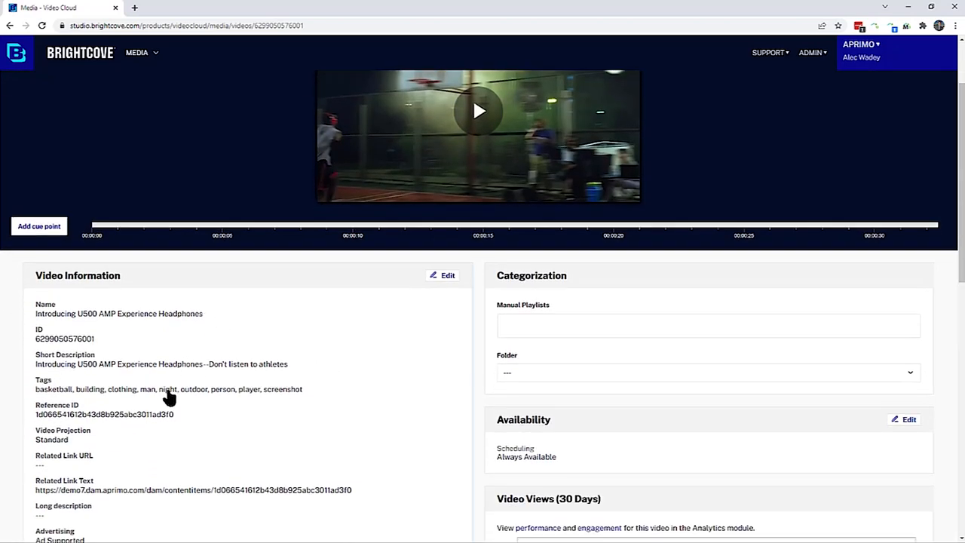
mouse_move(222, 421)
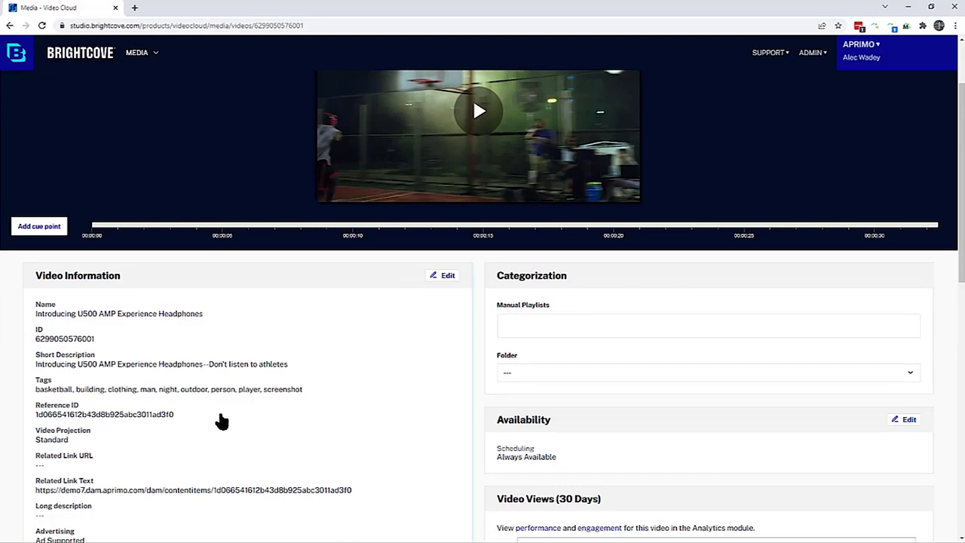
scroll(down, 3)
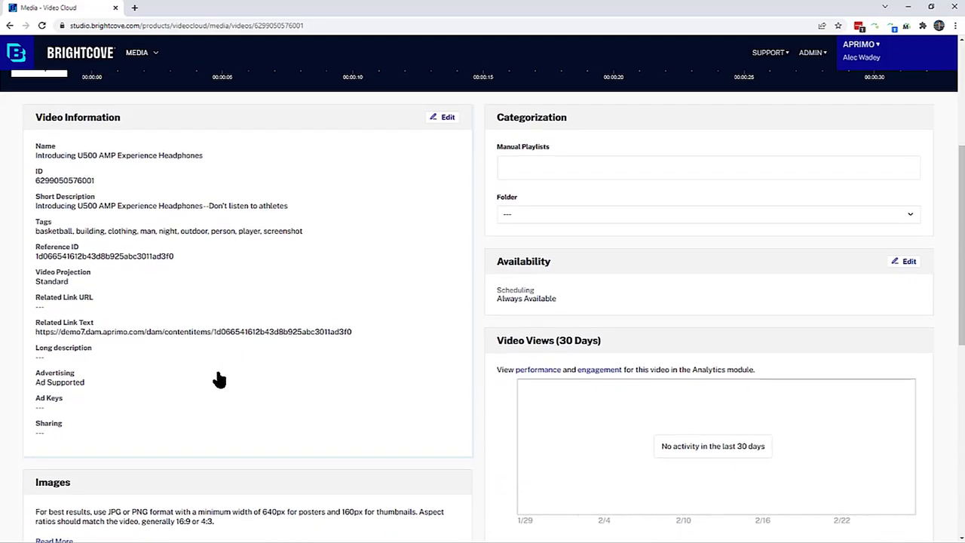
scroll(down, 3)
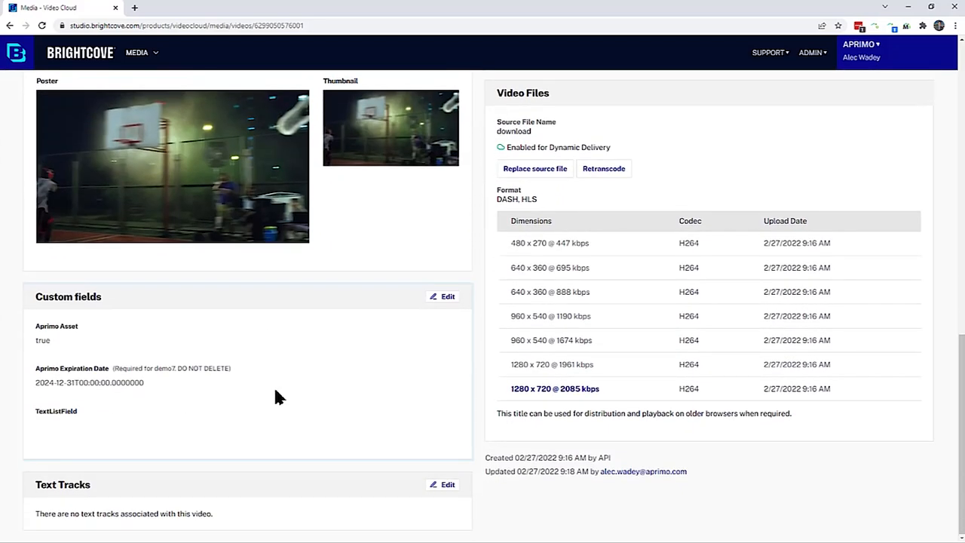
mouse_move(337, 399)
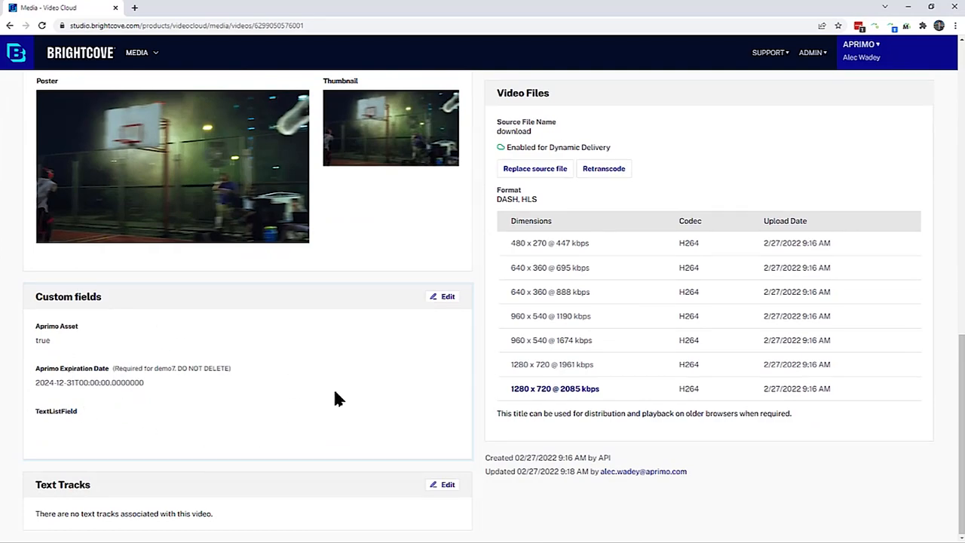
scroll(up, 3)
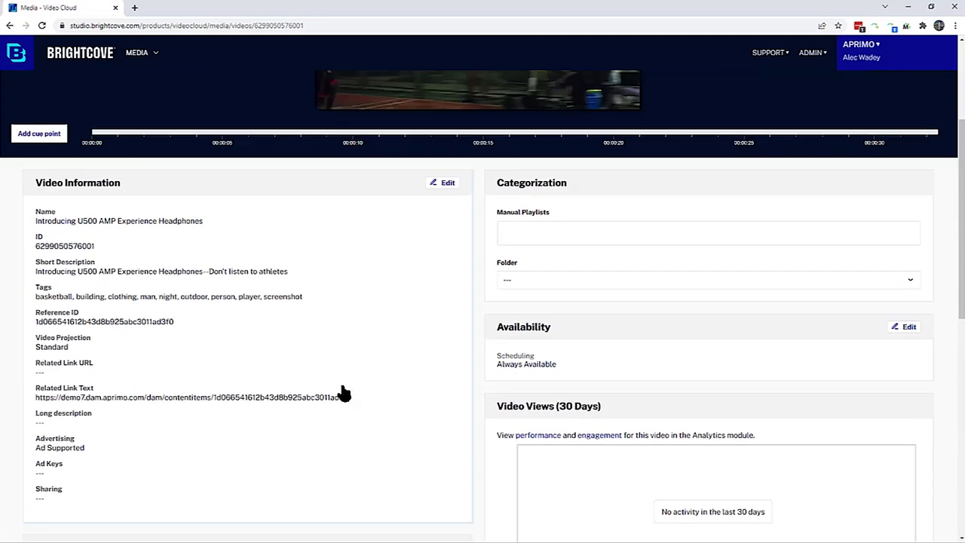
scroll(up, 3)
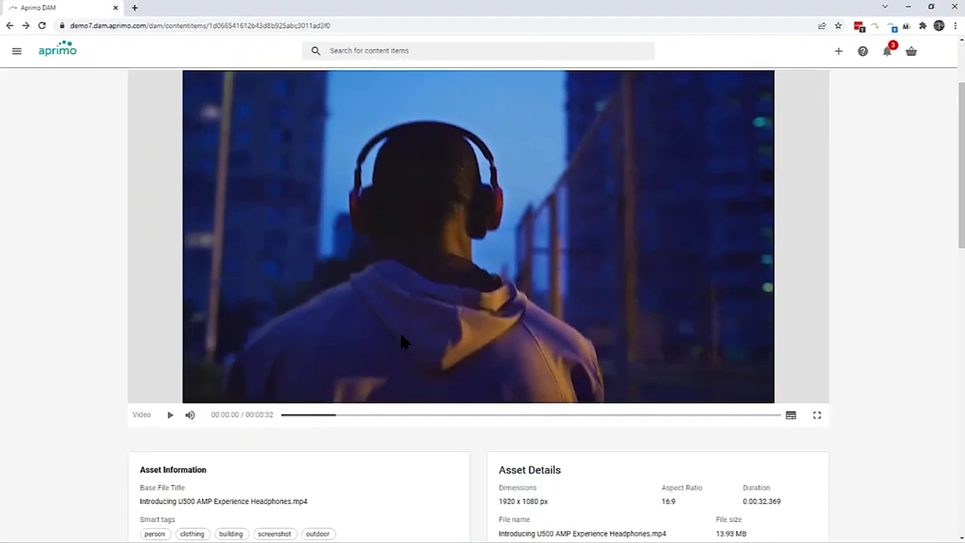
scroll(down, 3)
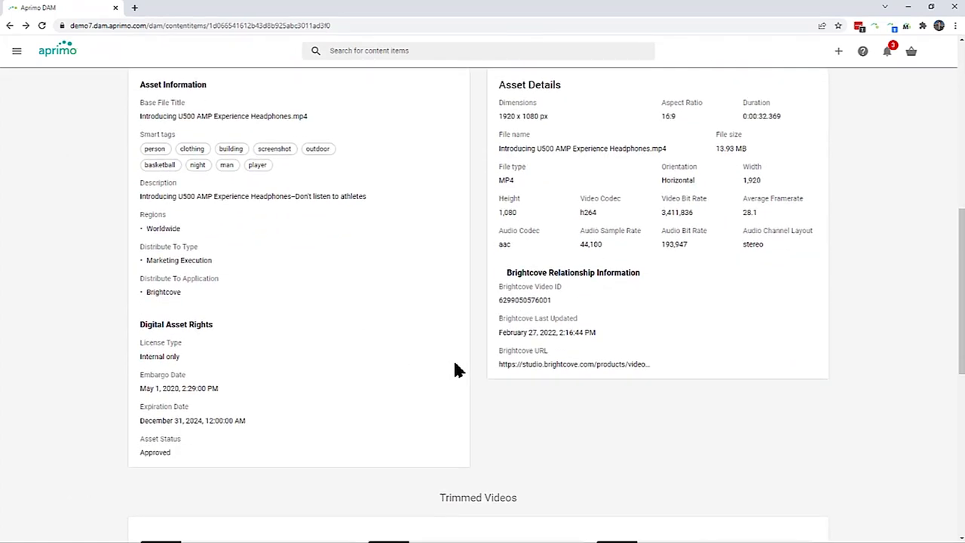
mouse_move(591, 317)
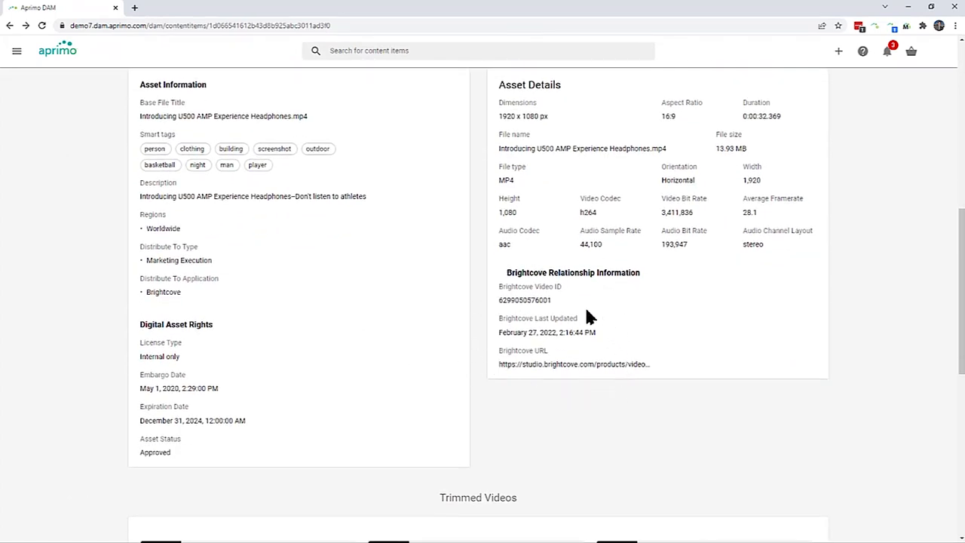
mouse_move(595, 363)
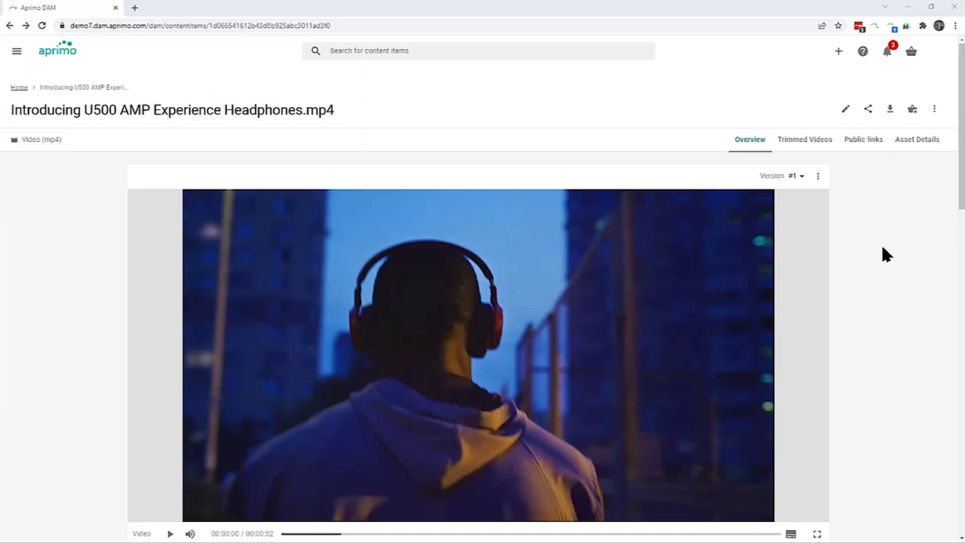
Step: Check the engagement score 75 and 8,556 impressions, then go to the Home page
scroll(down, 3)
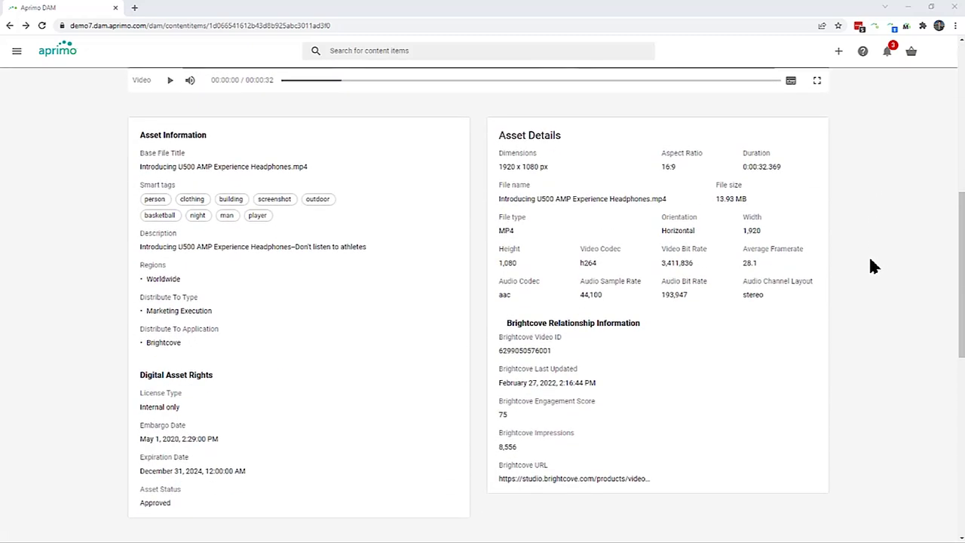
mouse_move(608, 417)
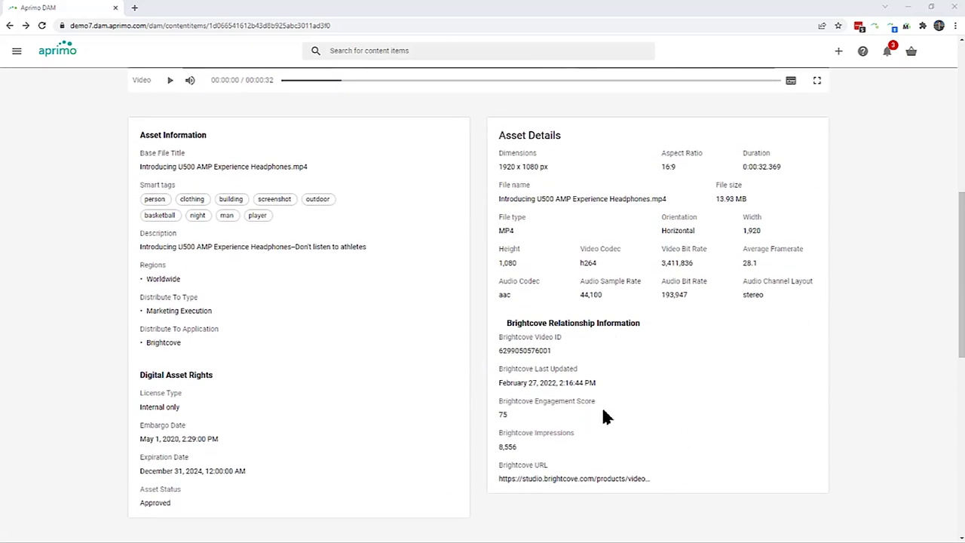
mouse_move(549, 447)
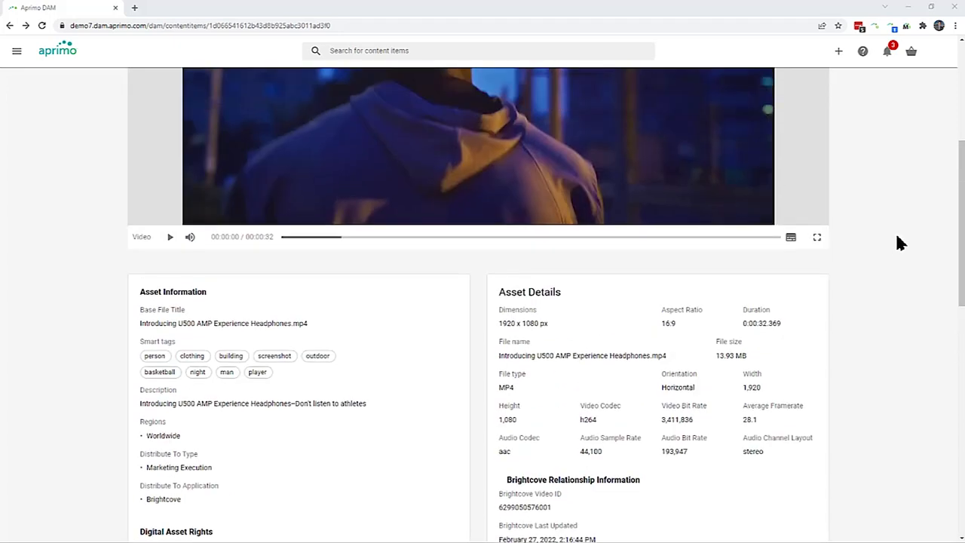
scroll(up, 3)
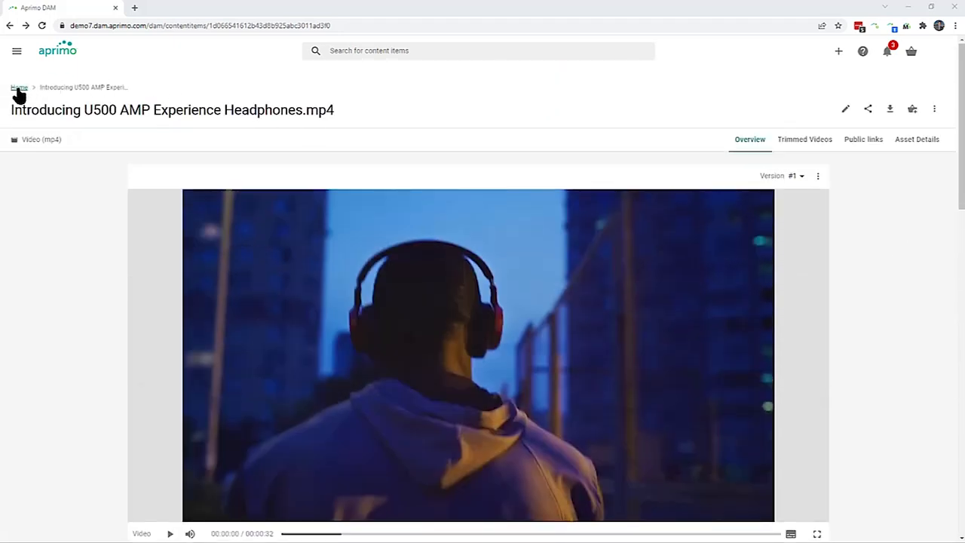
click(18, 86)
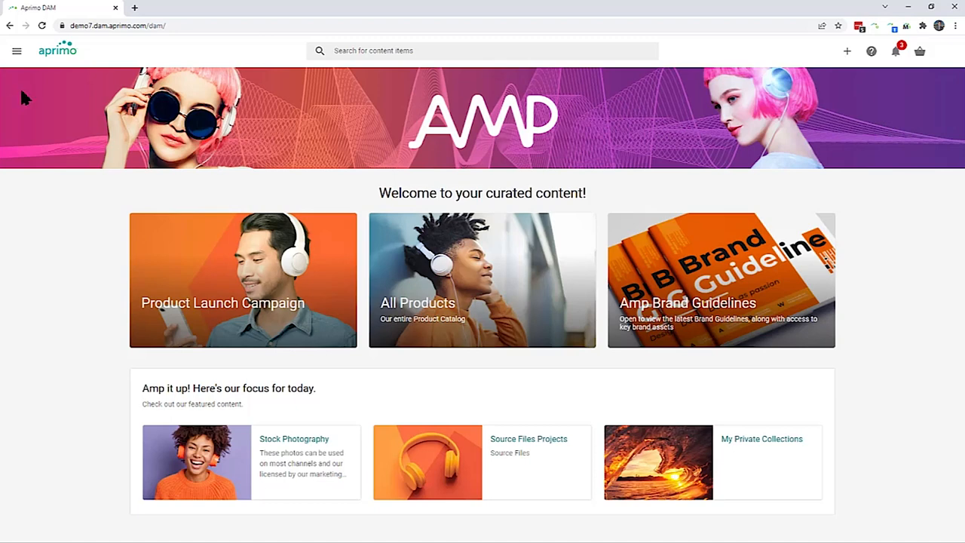
mouse_move(910, 143)
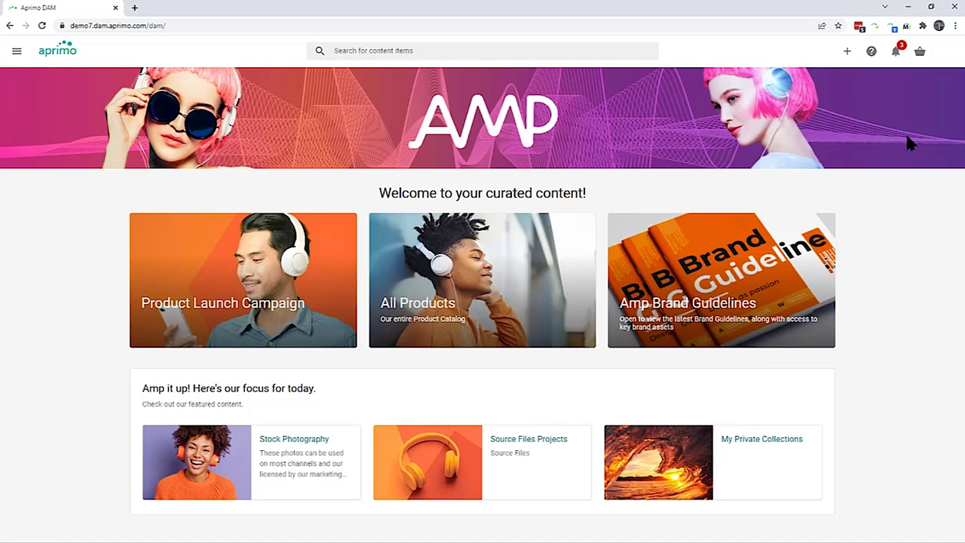